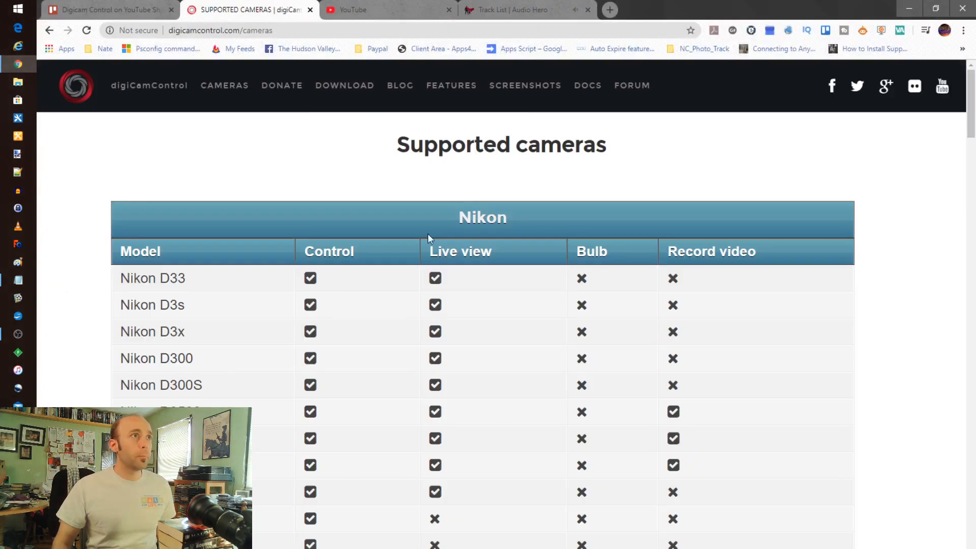
- Scroll down through the page before switching to the D5300 live view in digiCamControl
scroll(down, 3)
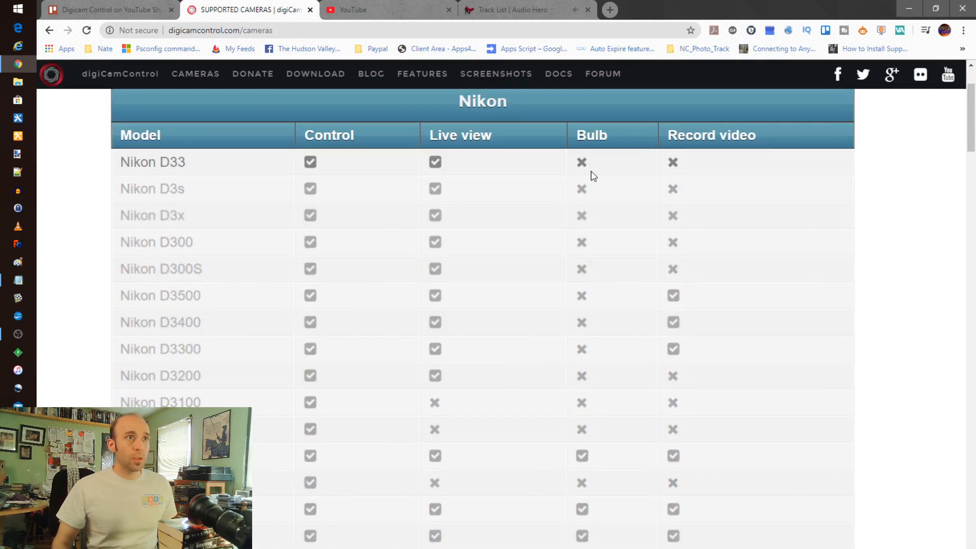
scroll(down, 3)
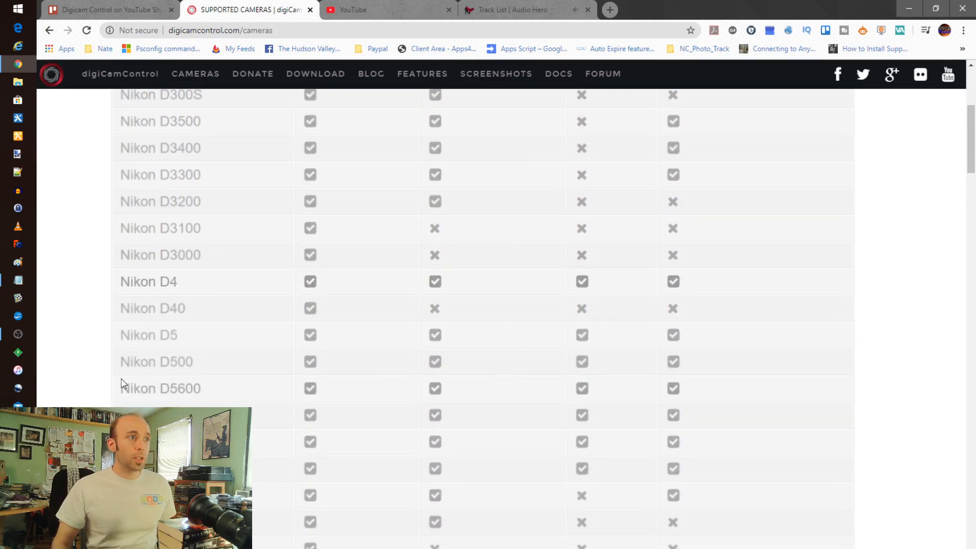
scroll(down, 3)
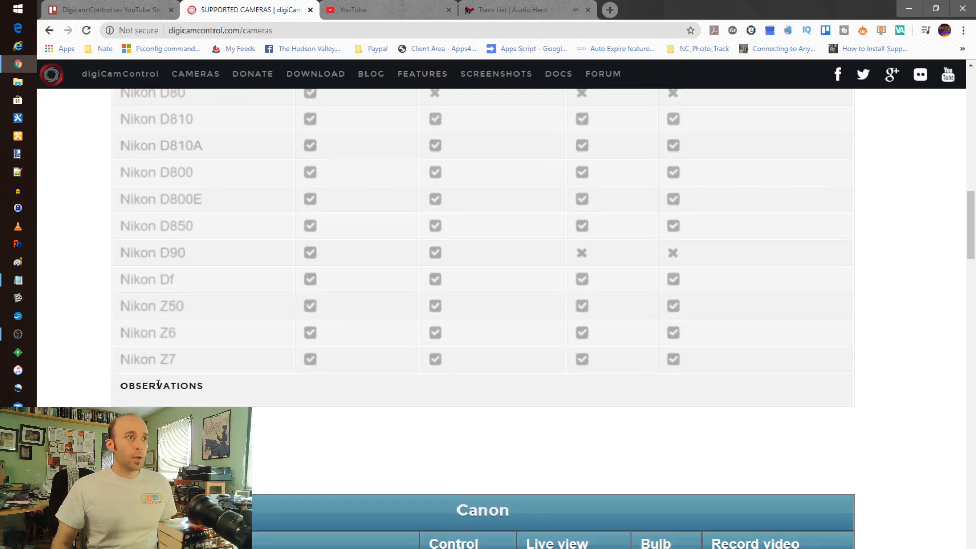
scroll(down, 3)
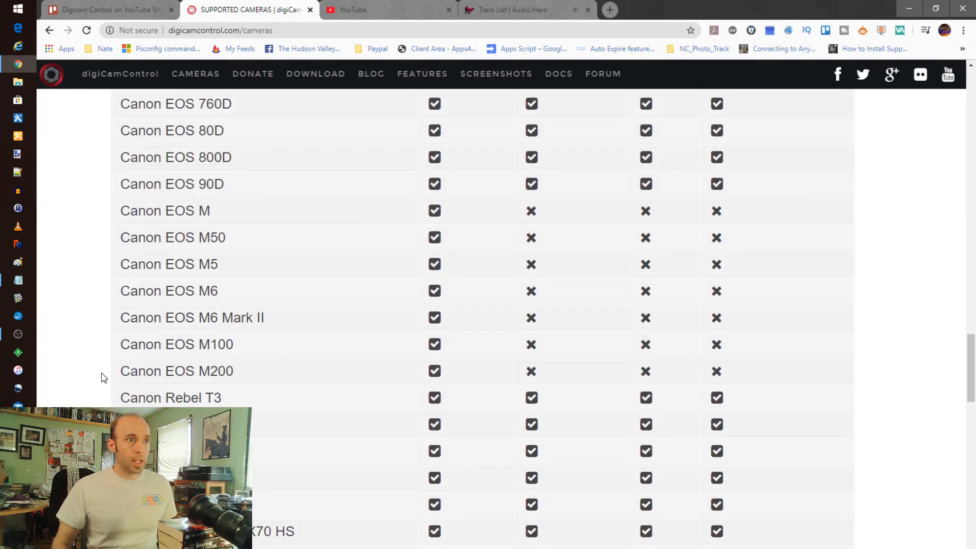
scroll(down, 3)
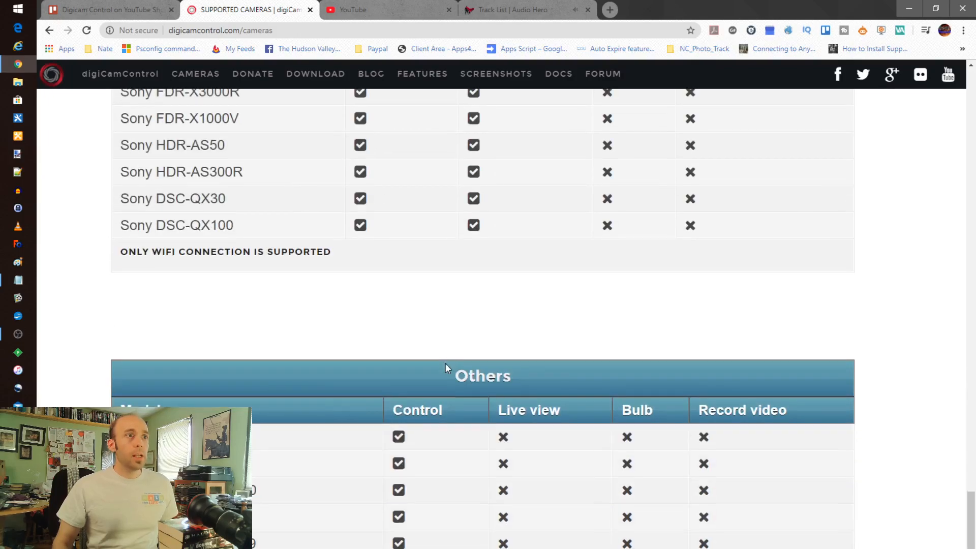
scroll(down, 3)
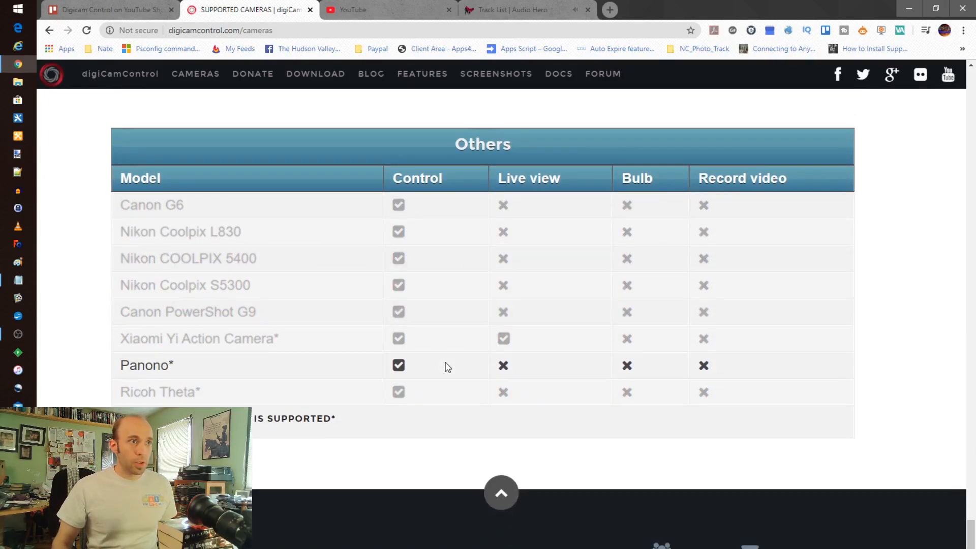
scroll(down, 3)
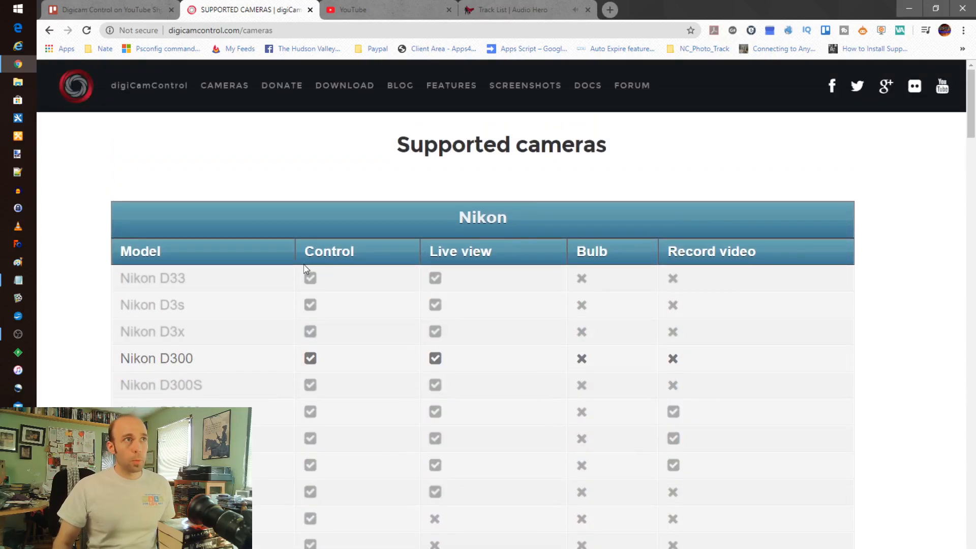
mouse_move(296, 159)
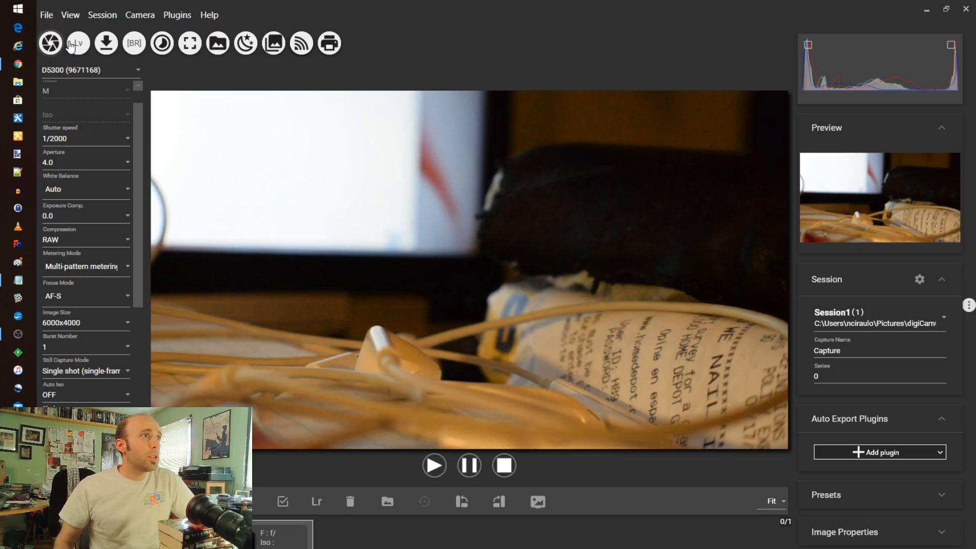
click(78, 42)
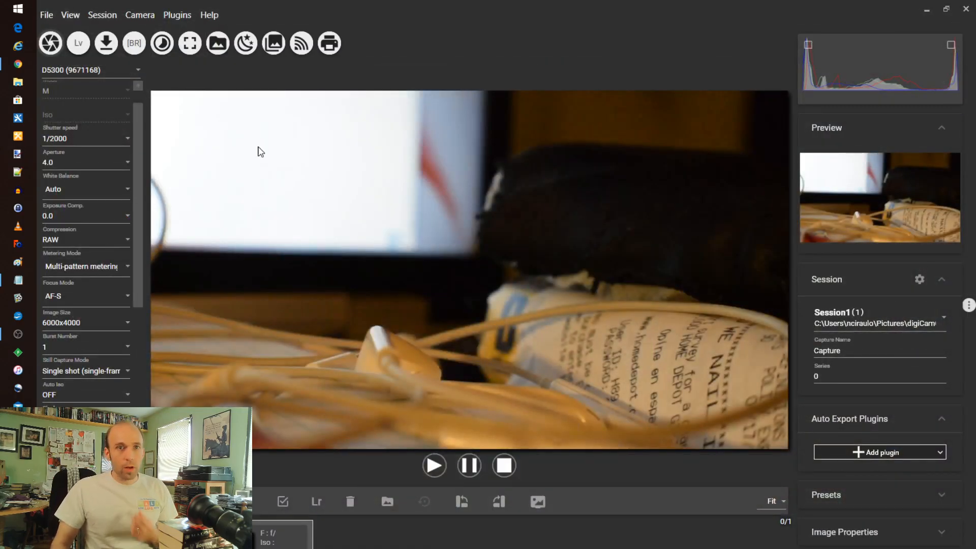
mouse_move(78, 43)
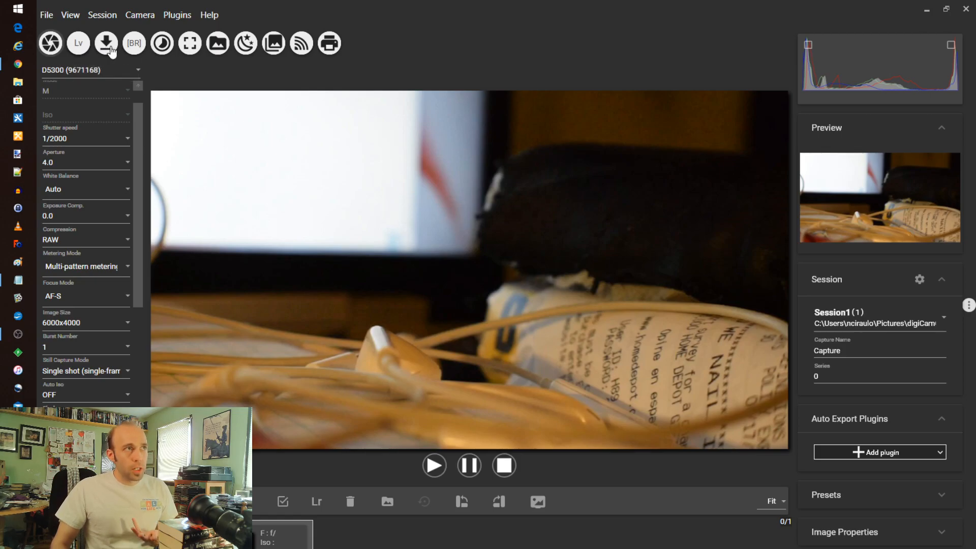
mouse_move(106, 42)
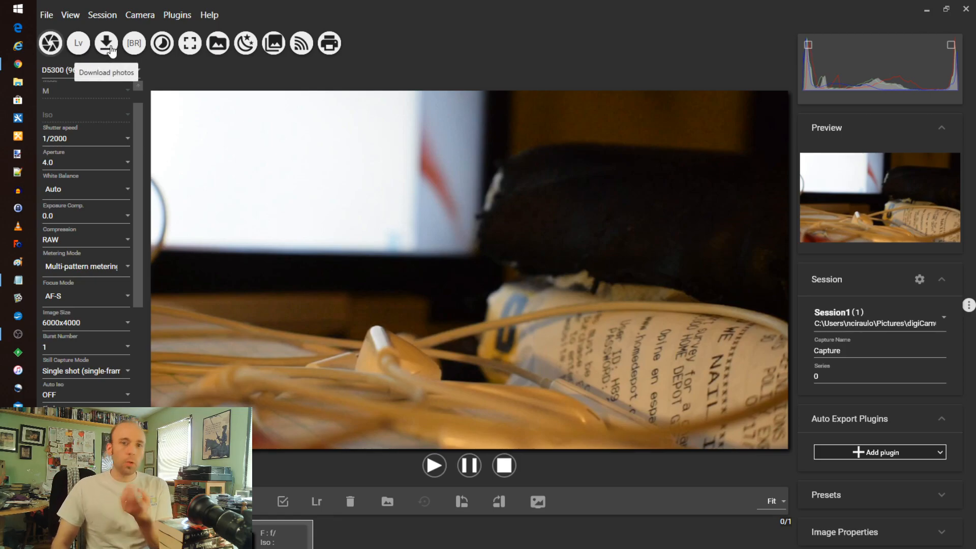
click(162, 43)
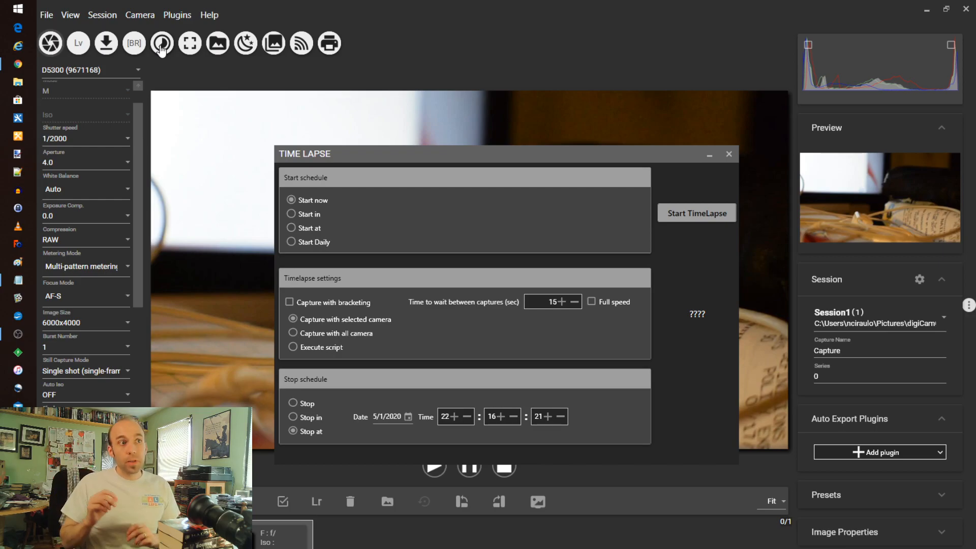
click(290, 214)
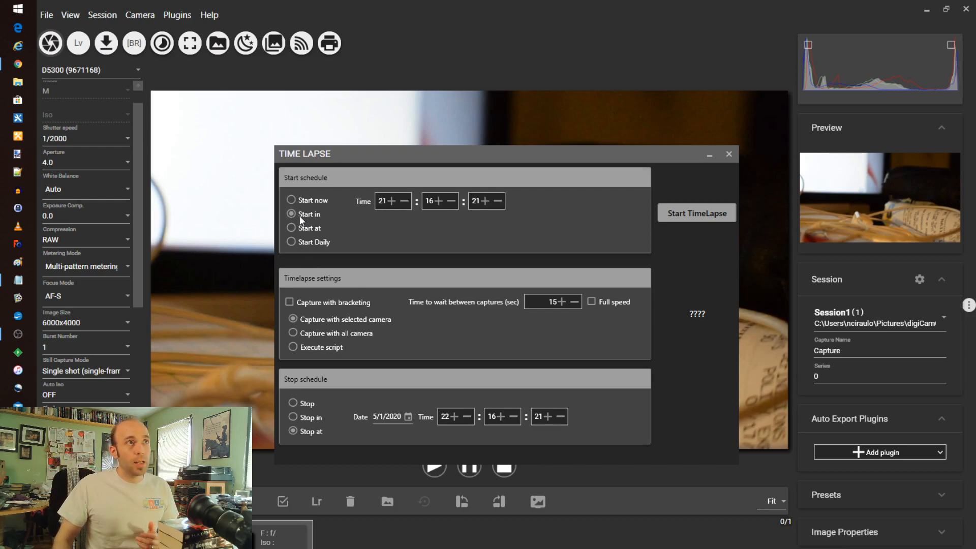
mouse_move(328, 229)
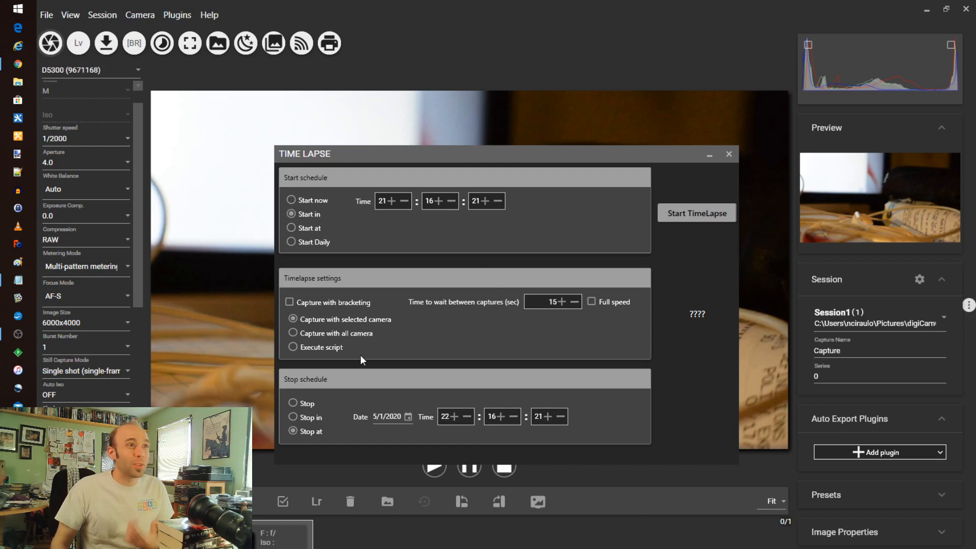
mouse_move(729, 154)
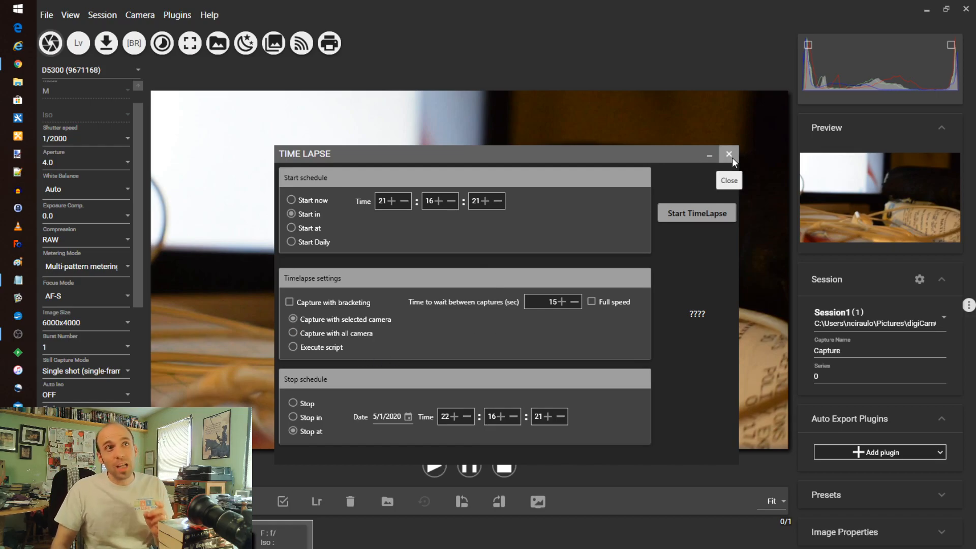
click(728, 153)
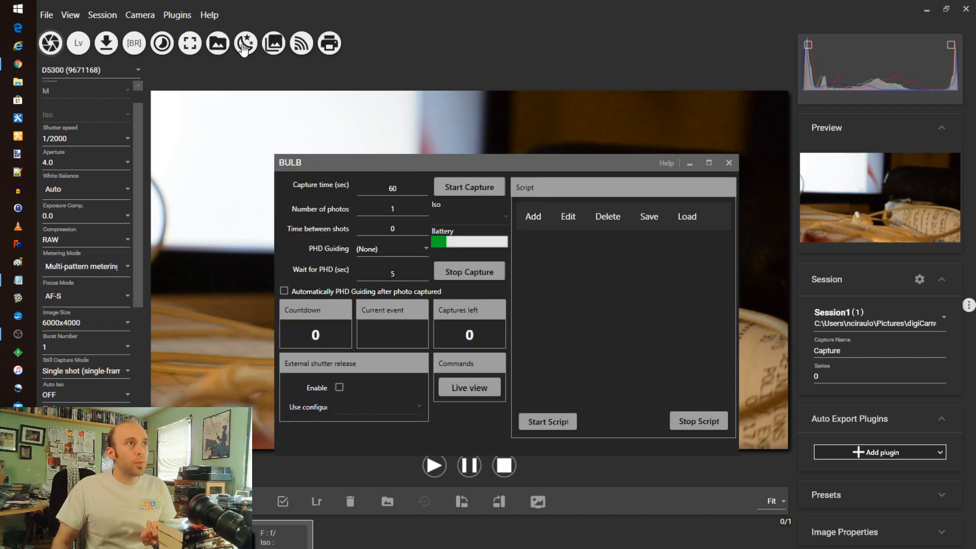
mouse_move(606, 339)
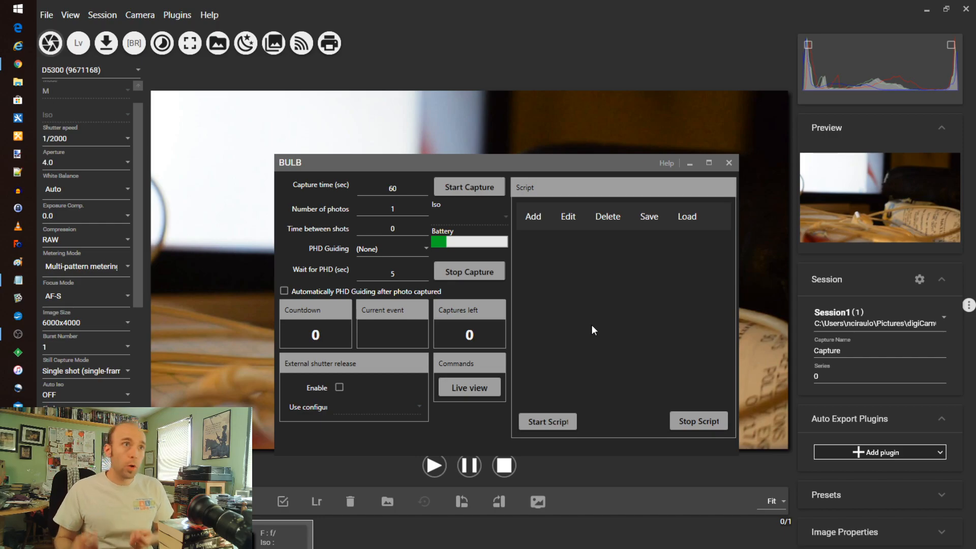
mouse_move(549, 305)
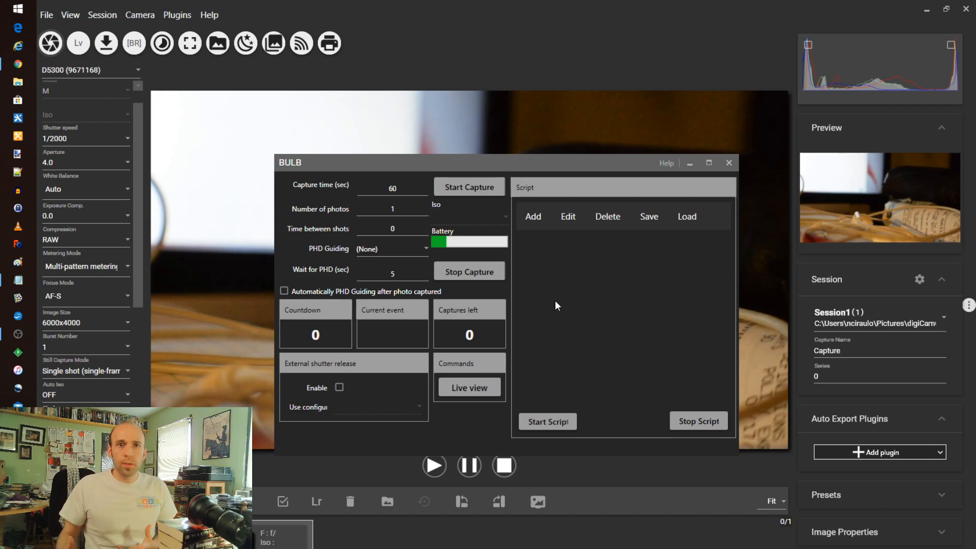
mouse_move(573, 194)
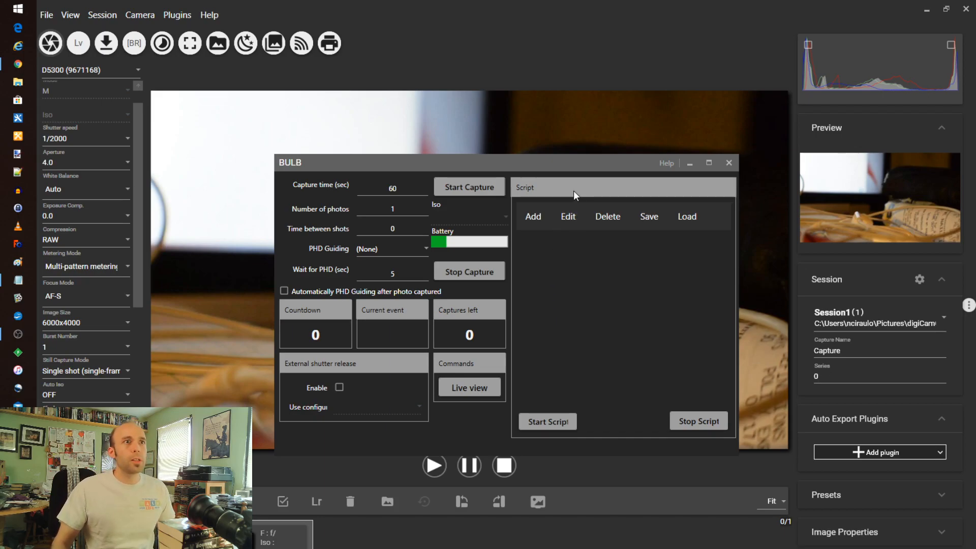
mouse_move(613, 279)
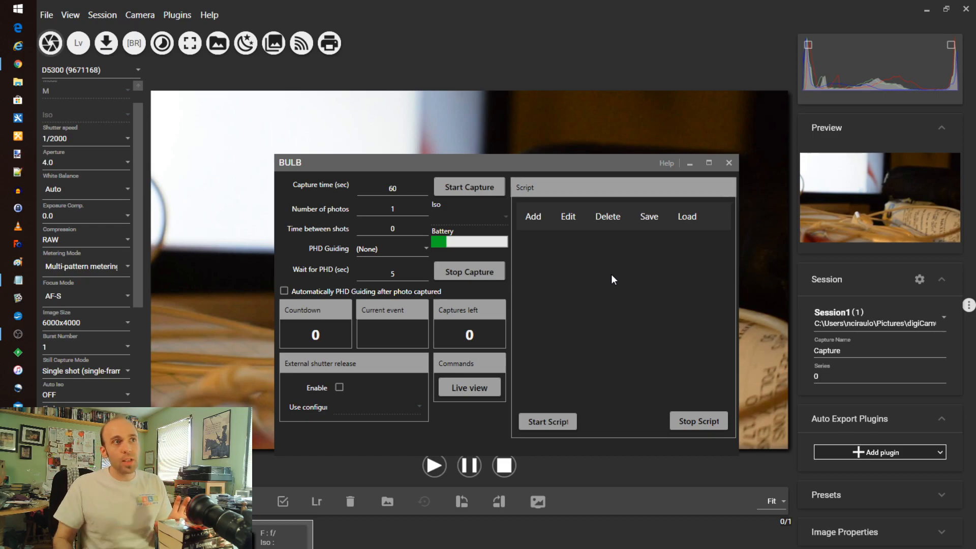
mouse_move(105, 43)
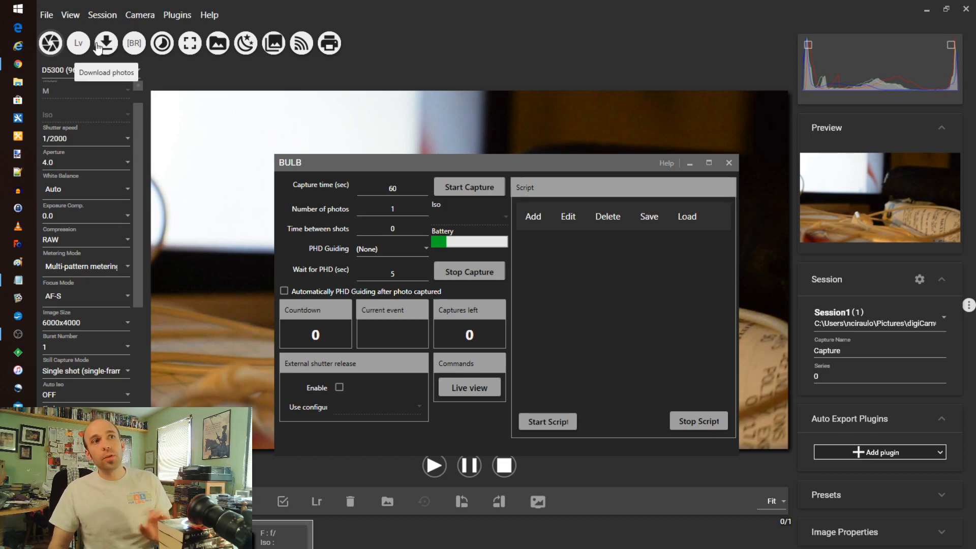
mouse_move(138, 62)
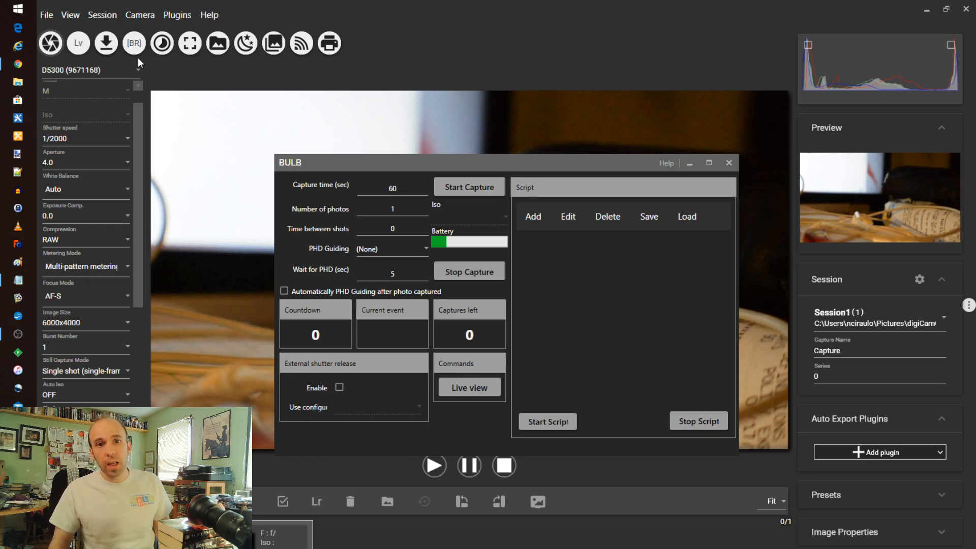
mouse_move(170, 82)
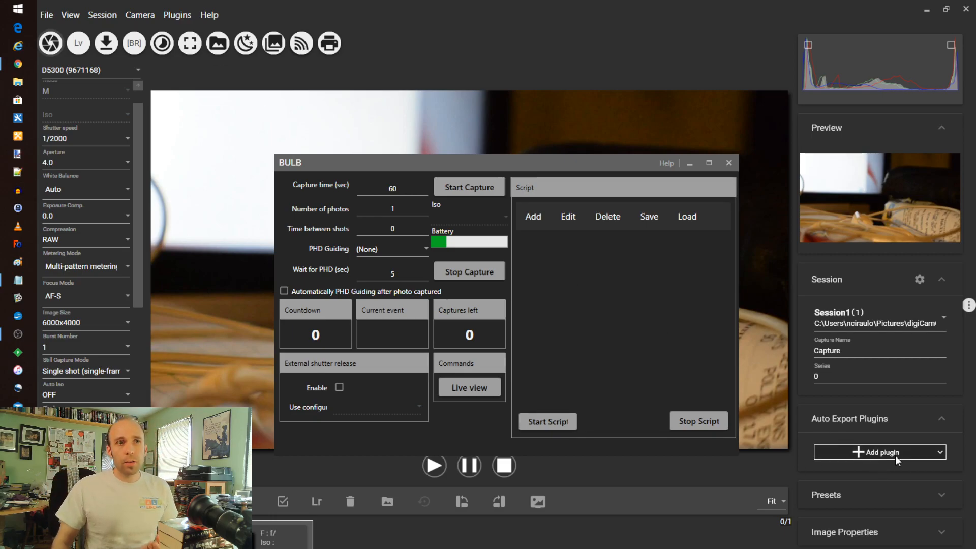
mouse_move(799, 465)
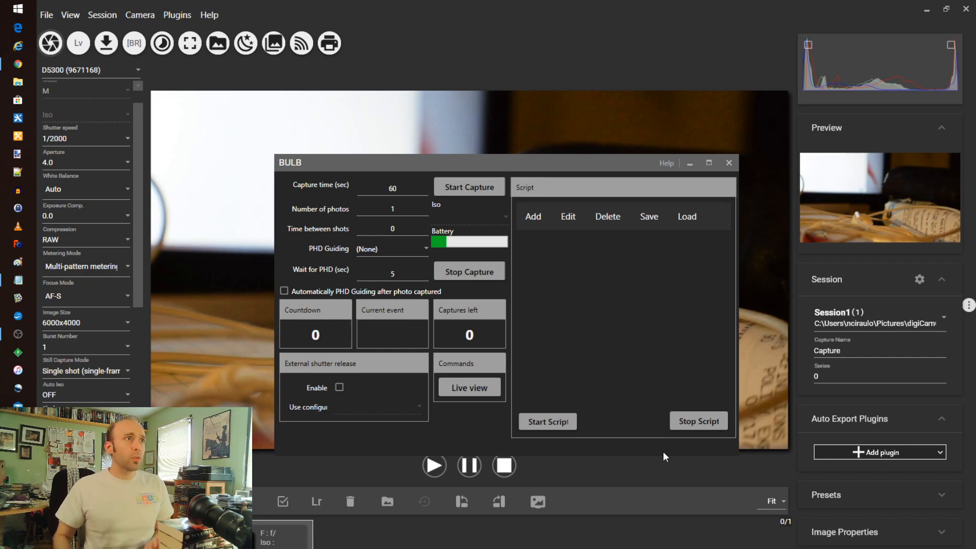
- View the About dialog showing version 2.1.2.0 and licence text, then dismiss it
click(210, 15)
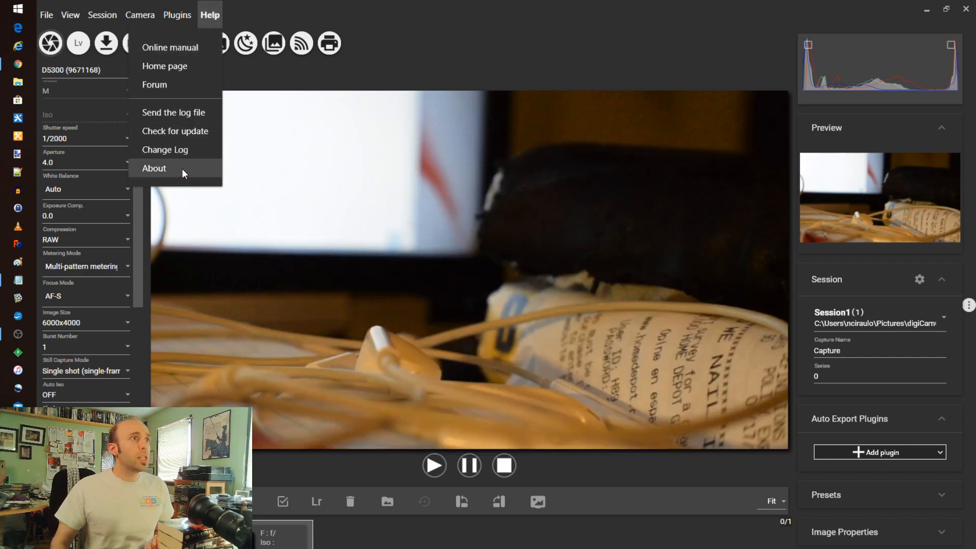
click(154, 168)
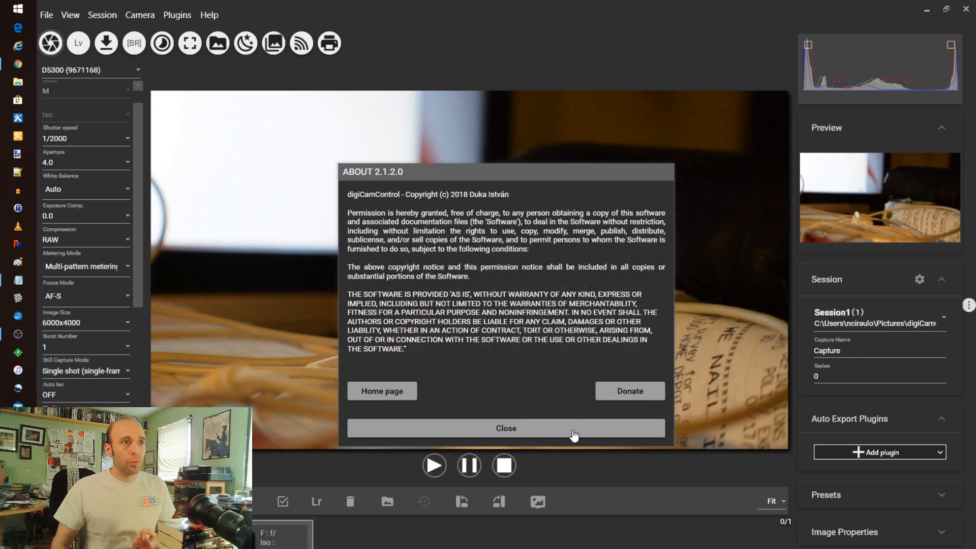
click(506, 428)
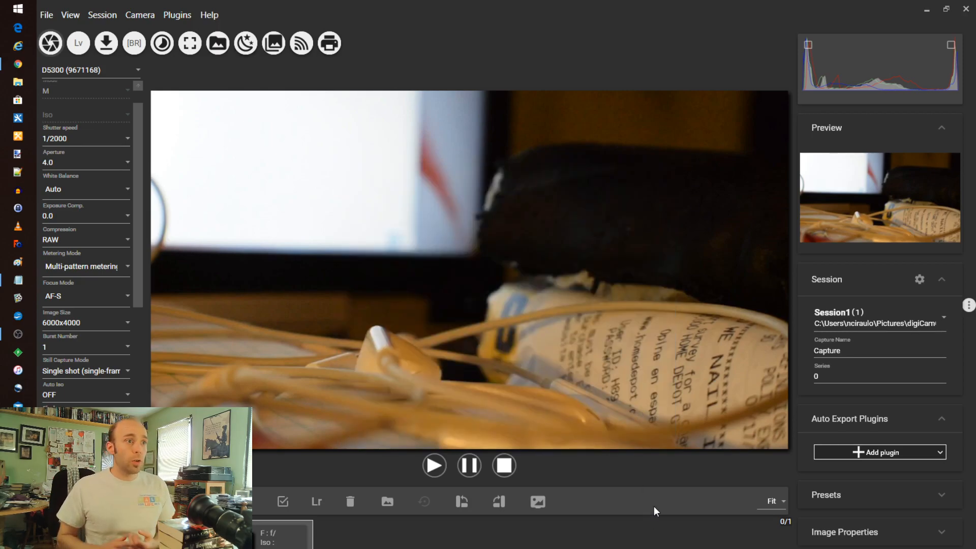